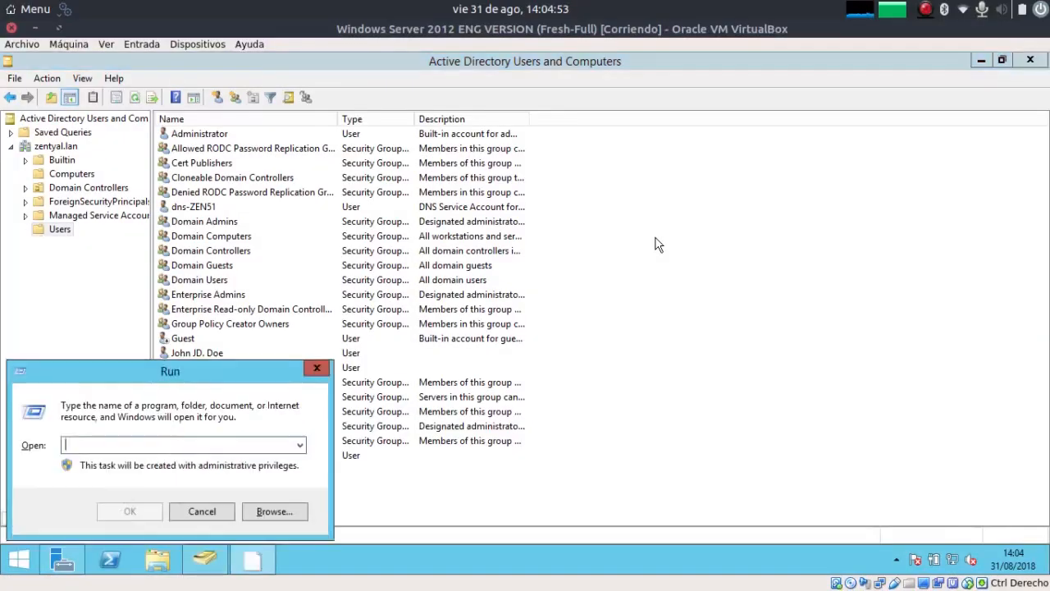
- Launch cmd from Run and enter 'netdom query FSMO' to list the FSMO role holders
{"action": "type", "text": "cmd"}
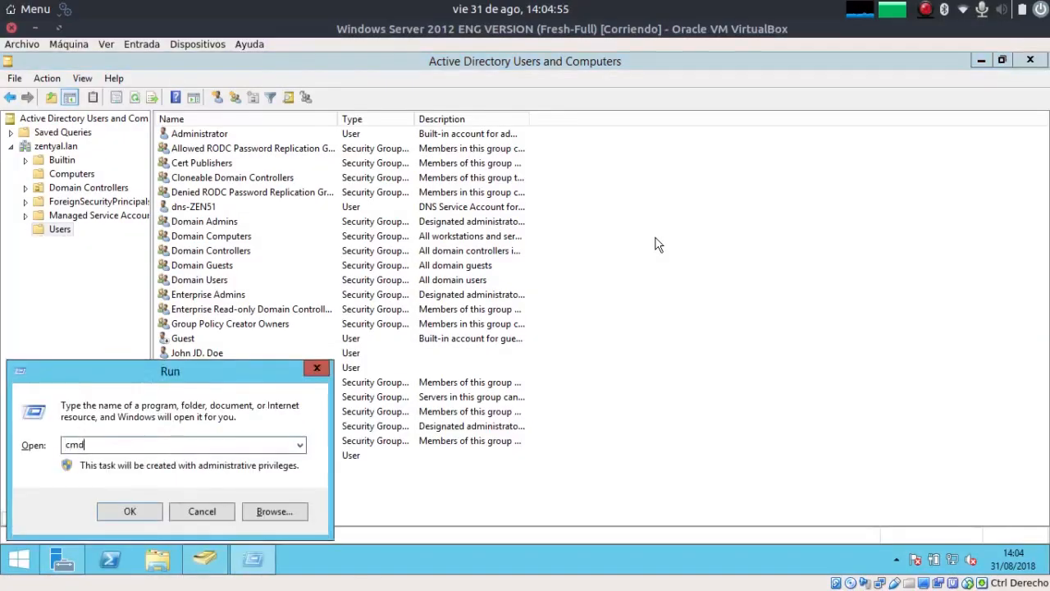
{"action": "left_click", "coordinate": [129, 512]}
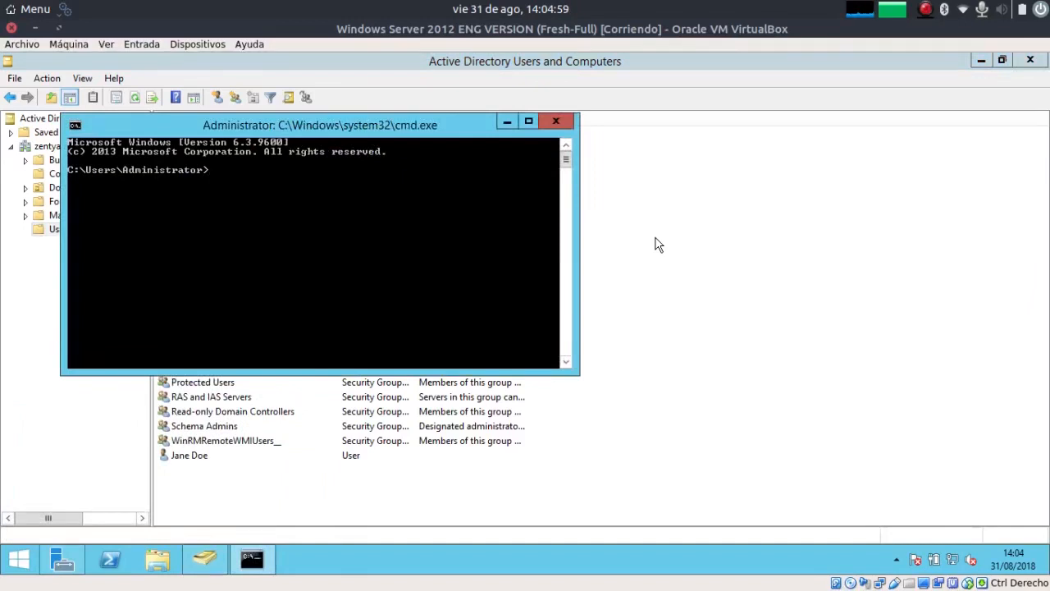
{"action": "type", "text": "netdom"}
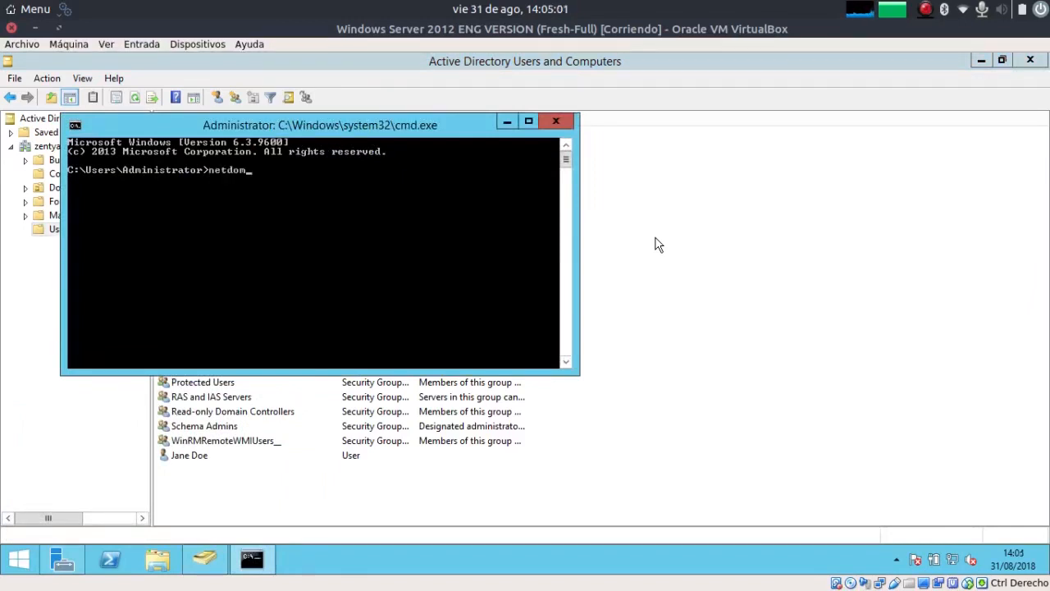
{"action": "type", "text": "query"}
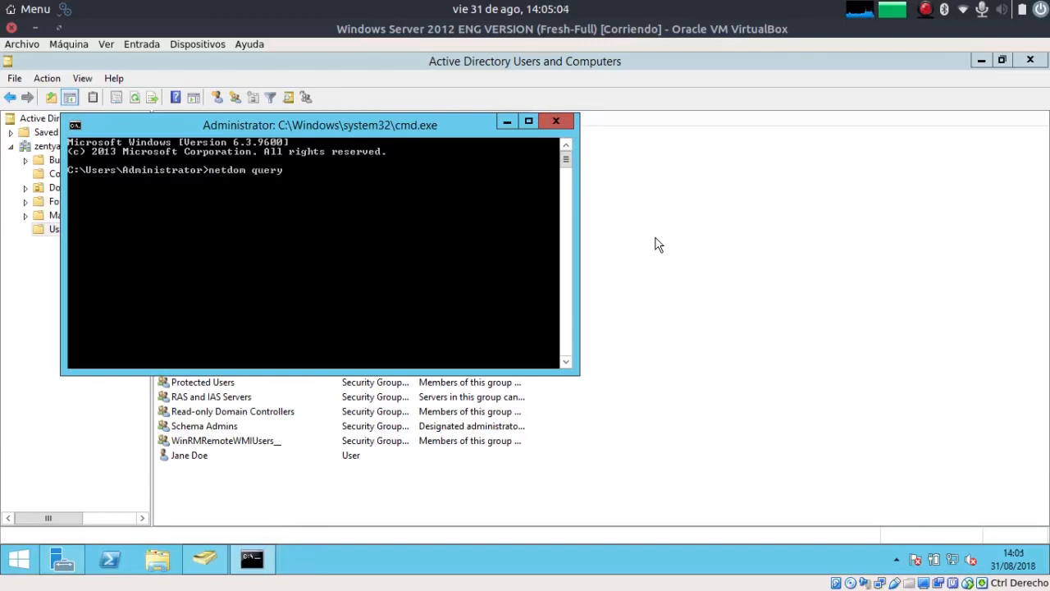
{"action": "type", "text": "FSMO"}
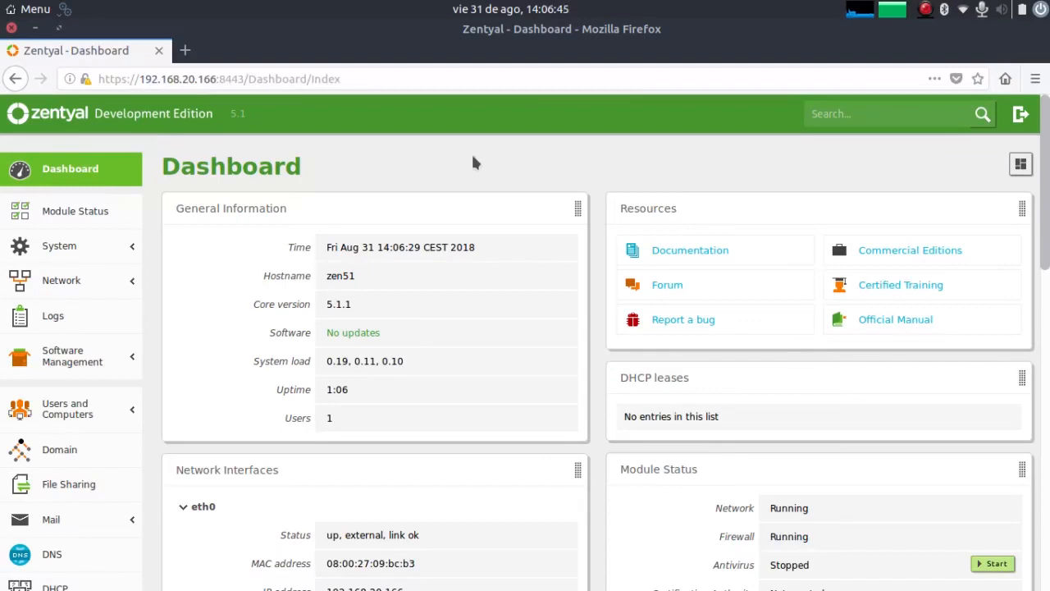
{"action": "mouse_move", "coordinate": [482, 174]}
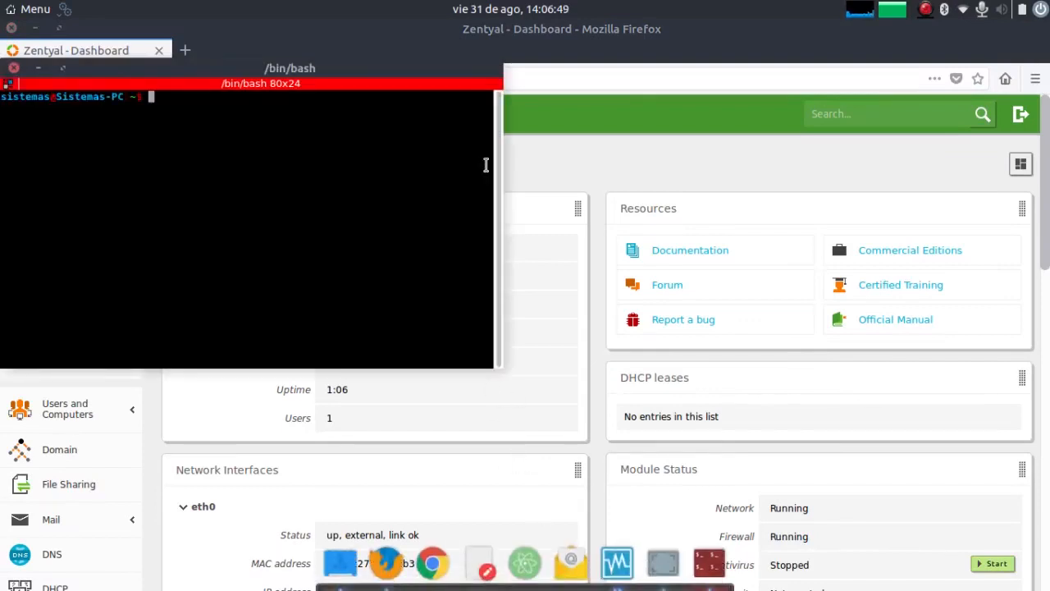
{"action": "left_click_drag", "start_coordinate": [289, 69], "coordinate": [499, 193]}
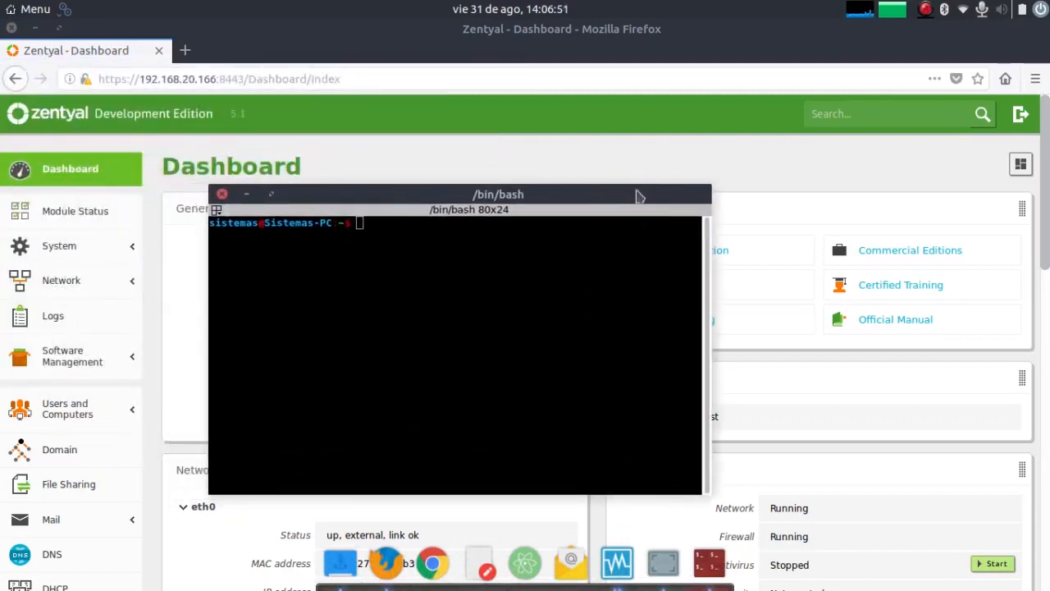
{"action": "type", "text": "ssh"}
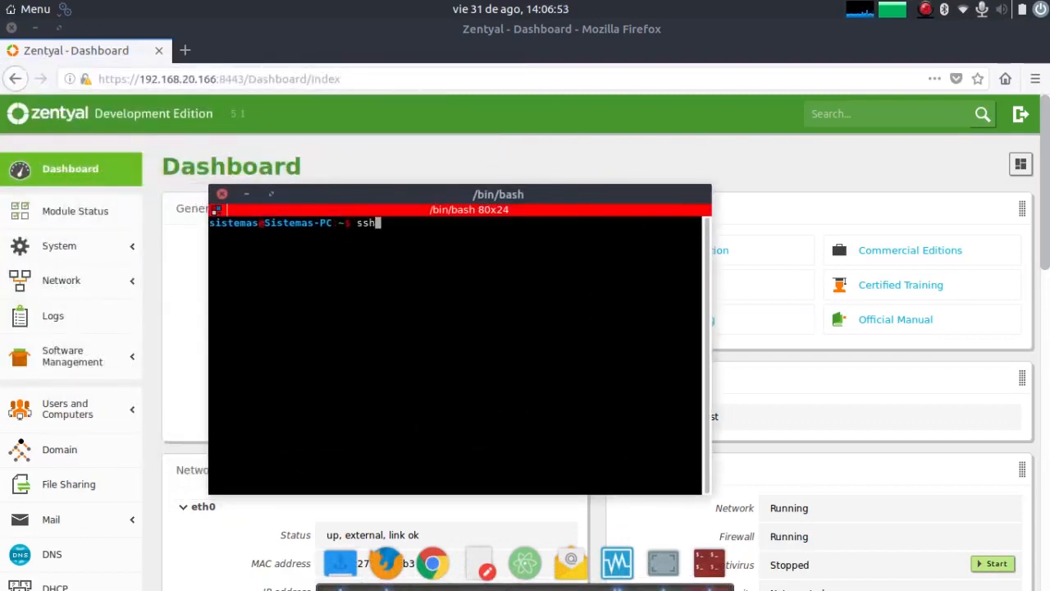
{"action": "type", "text": "useradmin"}
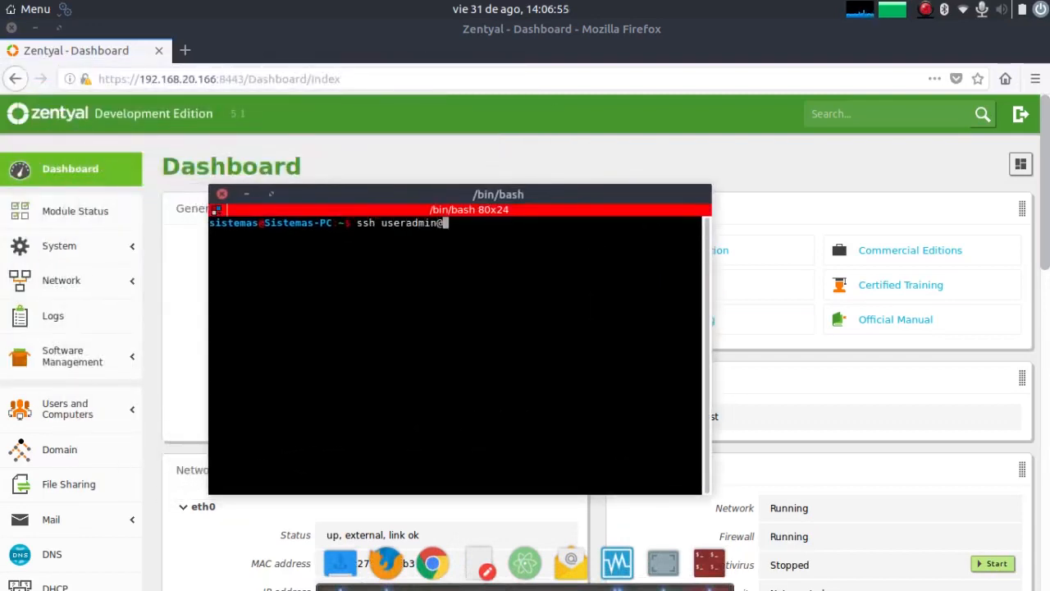
{"action": "type", "text": "@192.168"}
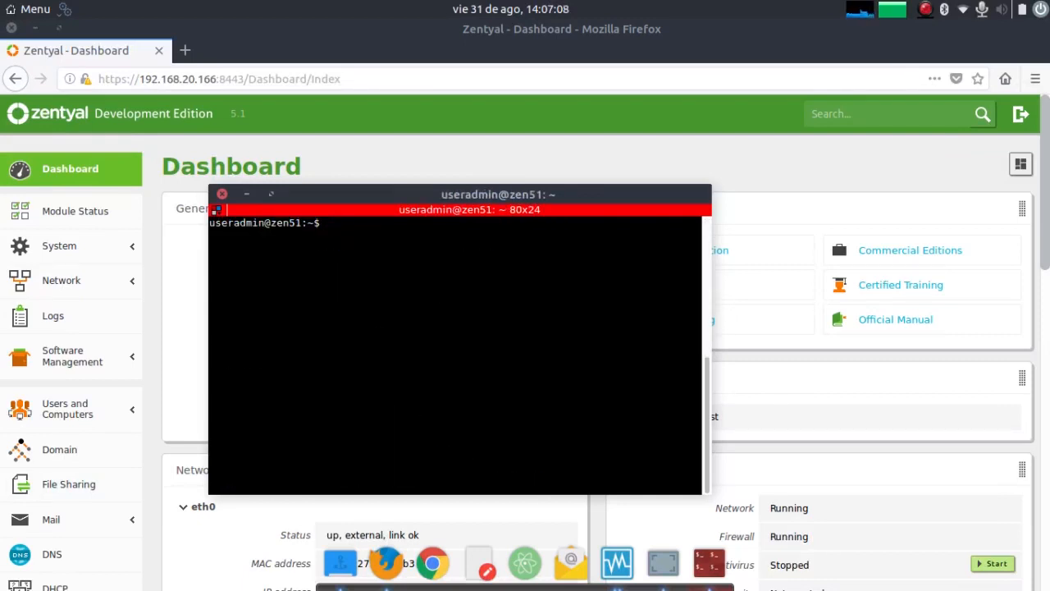
- Run the sudo /usr/share/zentyal-samba/ FSMO transfer script to migrate all roles from WIN2012
{"action": "type", "text": "sudo"}
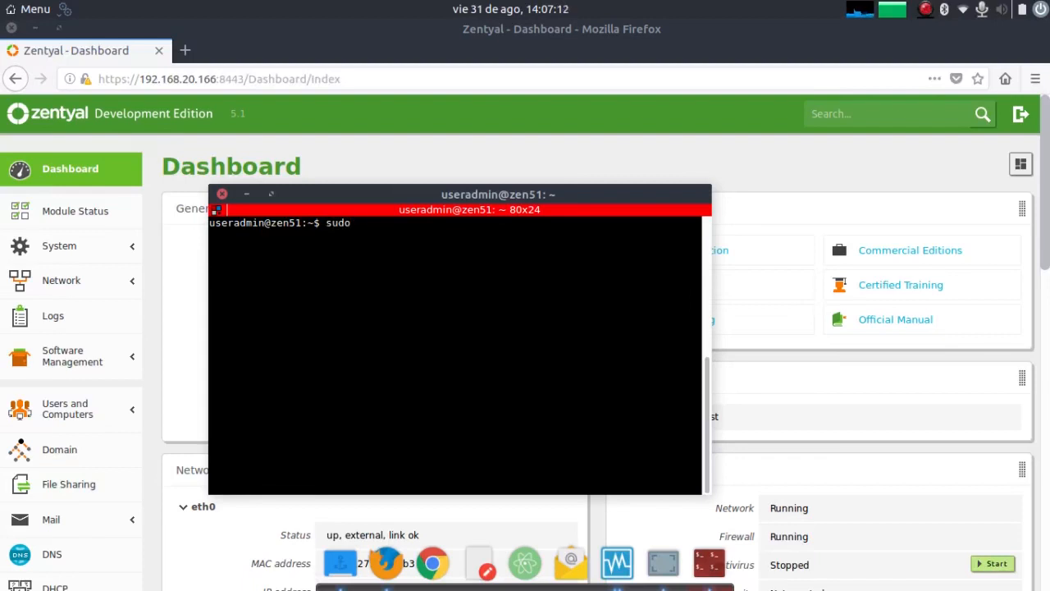
{"action": "type", "text": "/usr"}
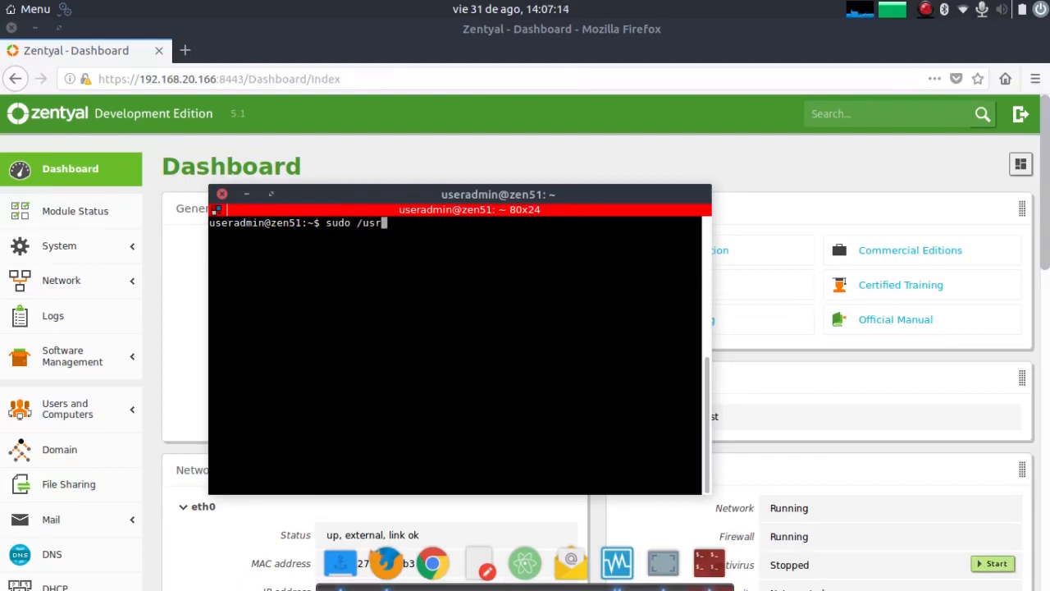
{"action": "type", "text": "/share"}
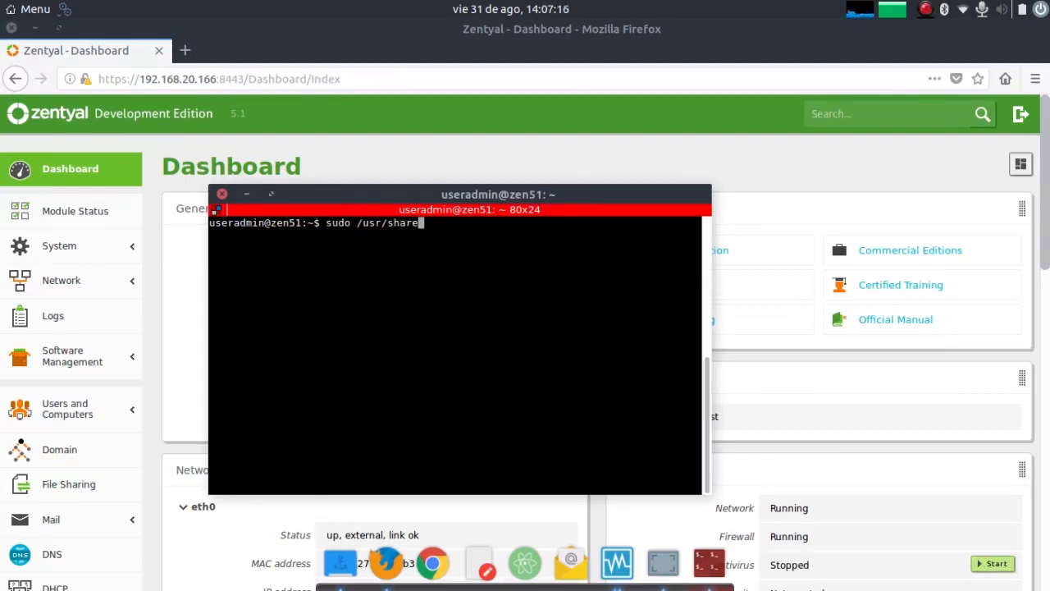
{"action": "type", "text": "/"}
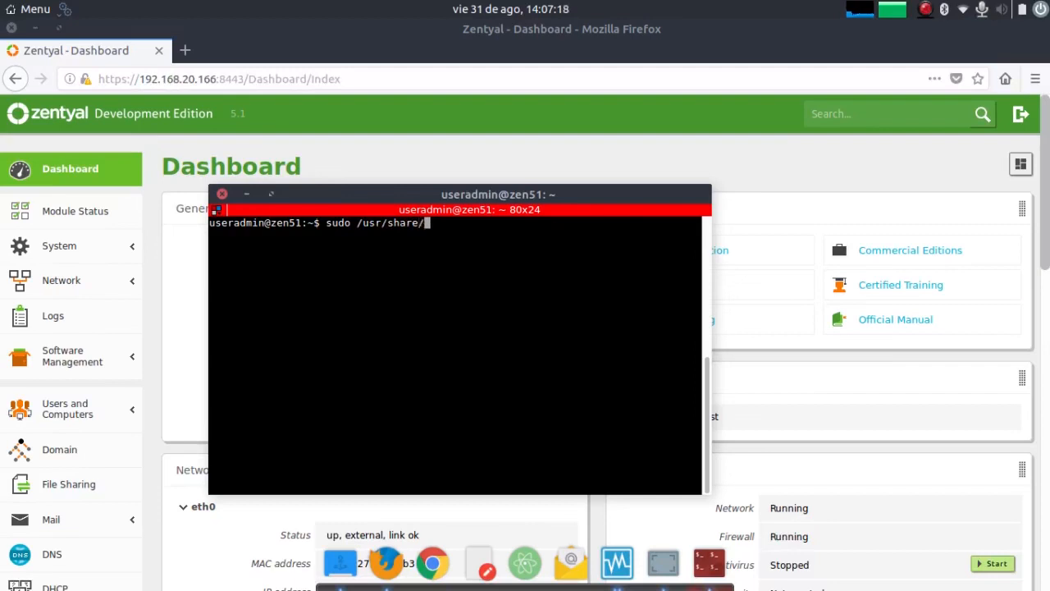
{"action": "type", "text": "zentyal"}
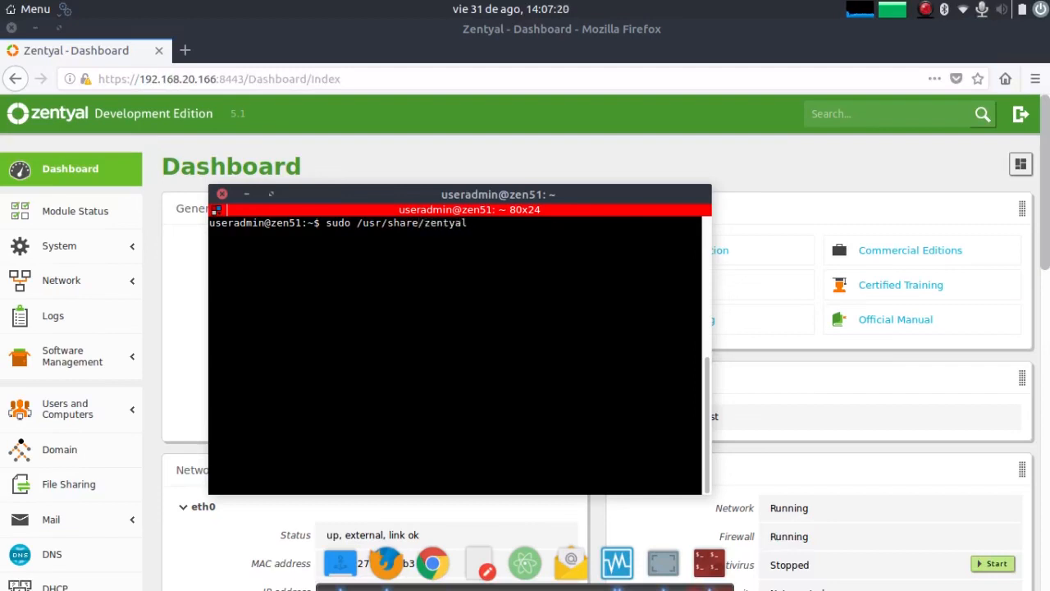
{"action": "type", "text": "-samba/"}
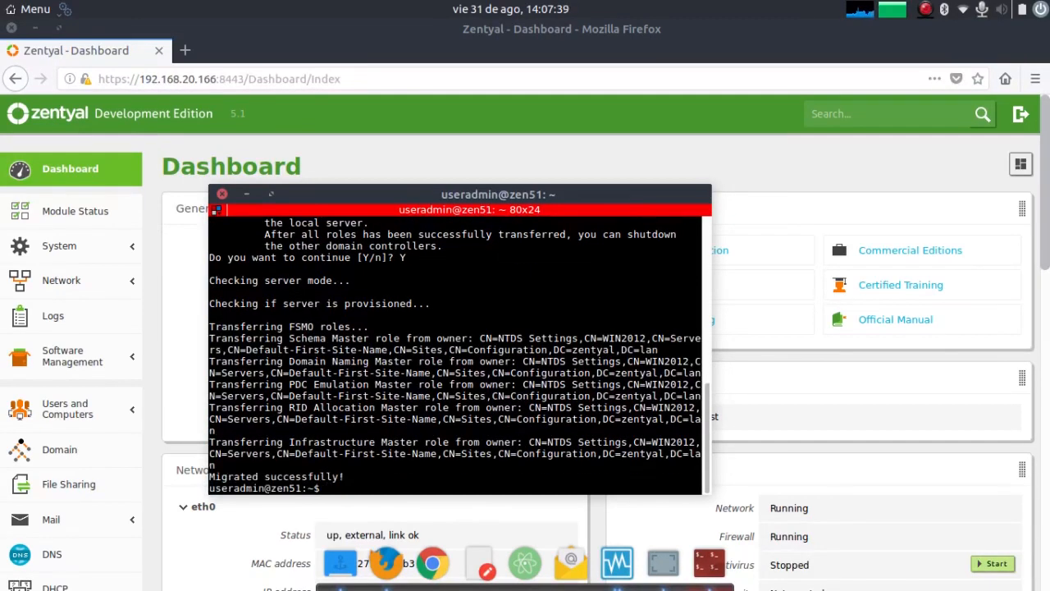
{"action": "mouse_move", "coordinate": [632, 165]}
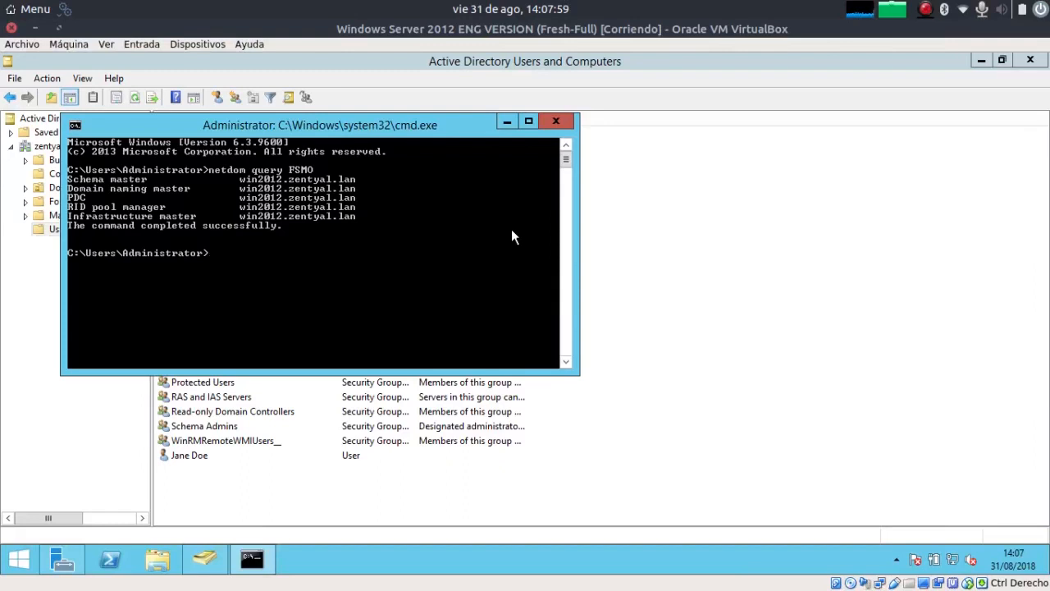
- Re-run 'netdom query FSMO' on Windows Server 2012 to verify the new role holders
{"action": "type", "text": "netdom query FSMO"}
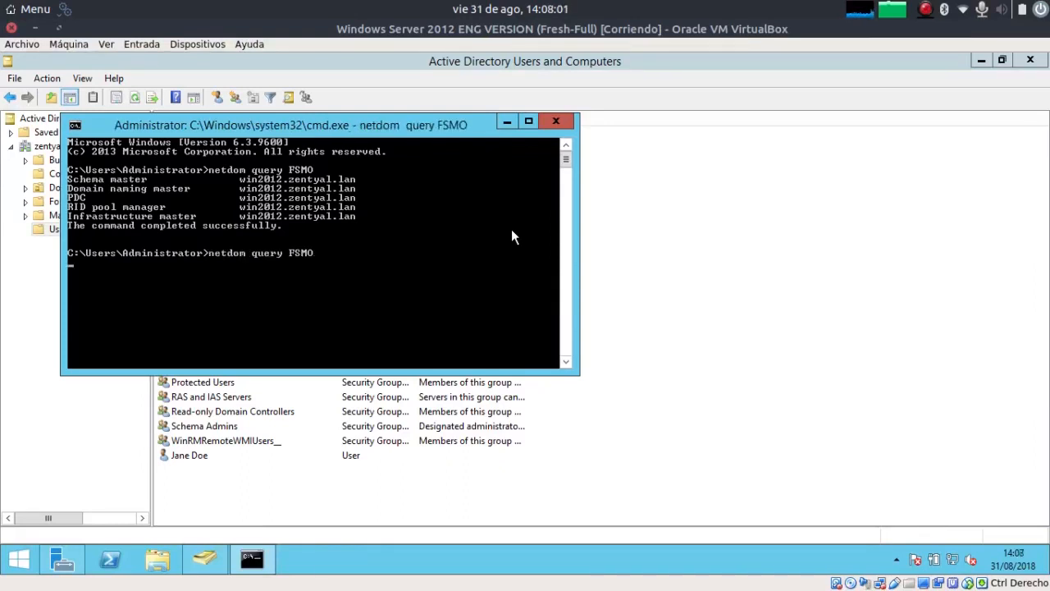